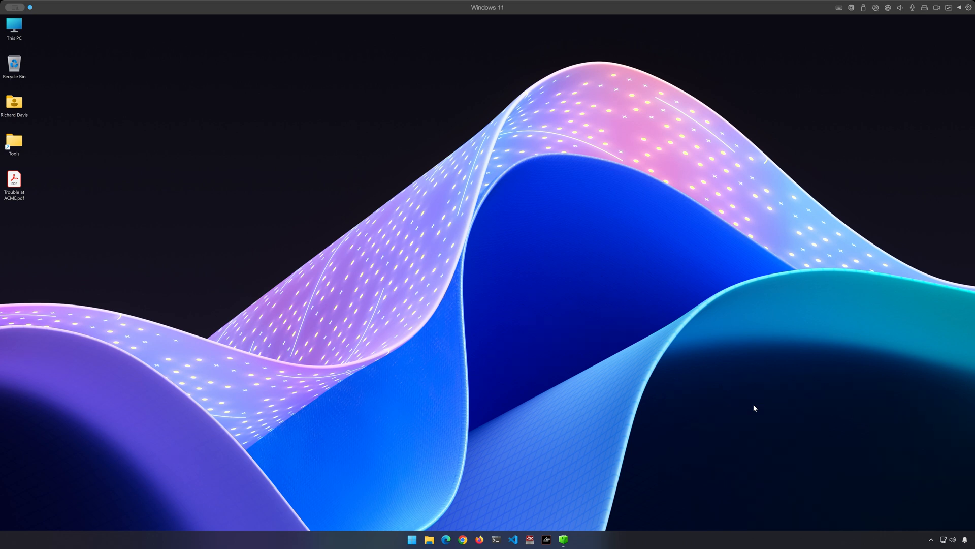
pyautogui.moveTo(566, 531)
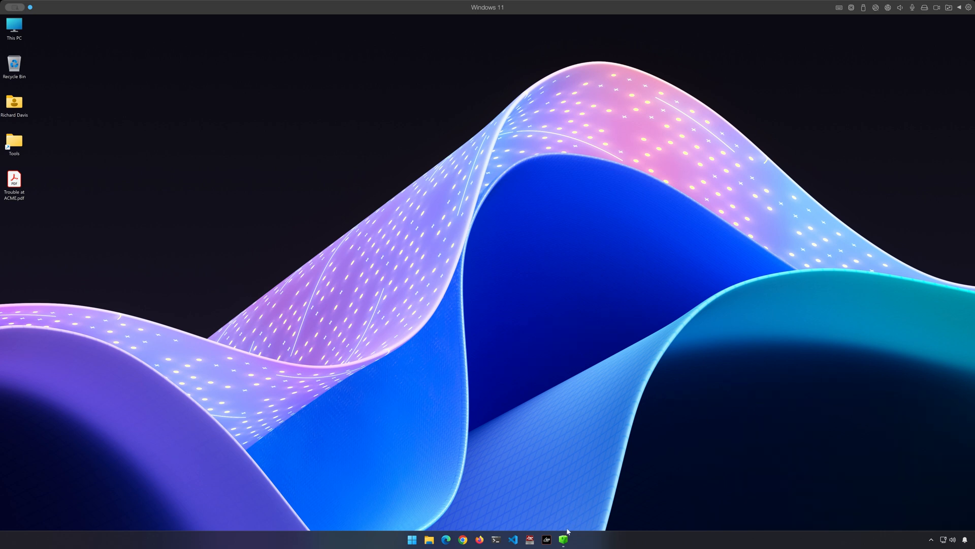
# Launch Registry Explorer from the taskbar with the SOFTWARE hive's DiagnosedApplications key selected.
pyautogui.click(563, 539)
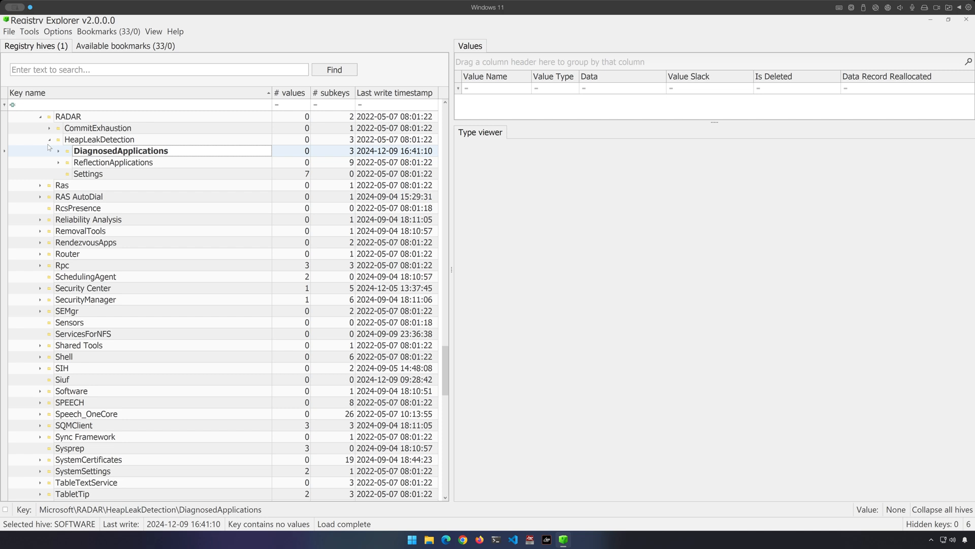
# Expand DiagnosedApplications to show mstsc.exe, RegistryExplorer.exe and the deleted GUID subkey.
pyautogui.click(58, 151)
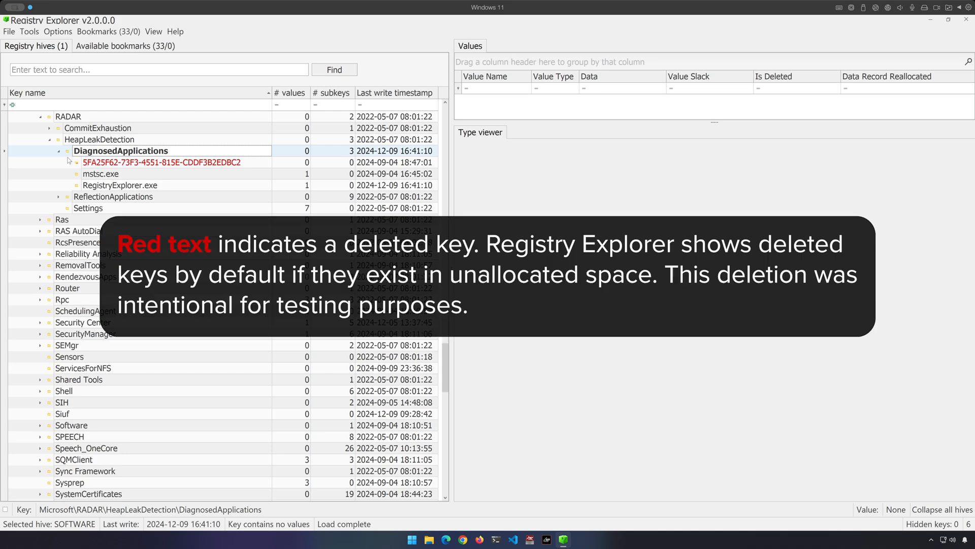
pyautogui.moveTo(78, 176)
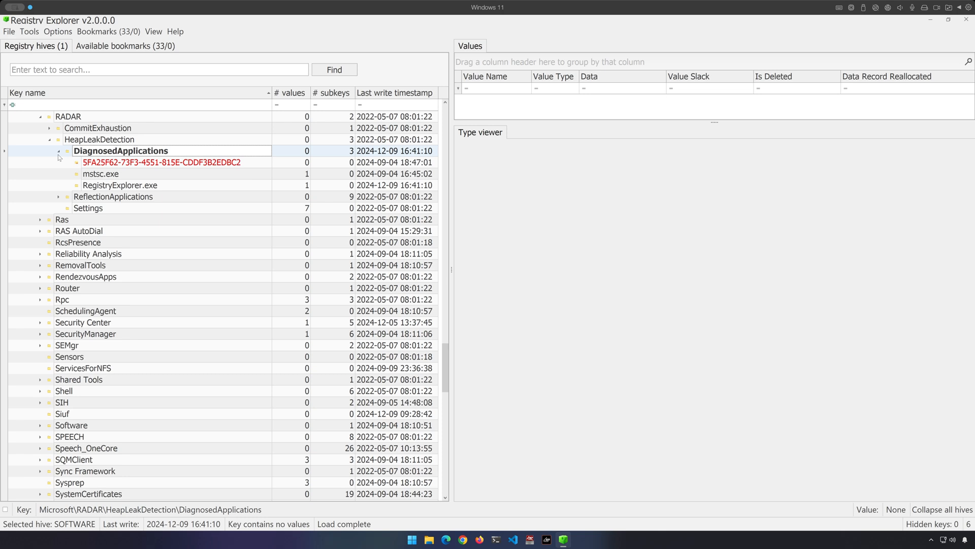
pyautogui.moveTo(145, 188)
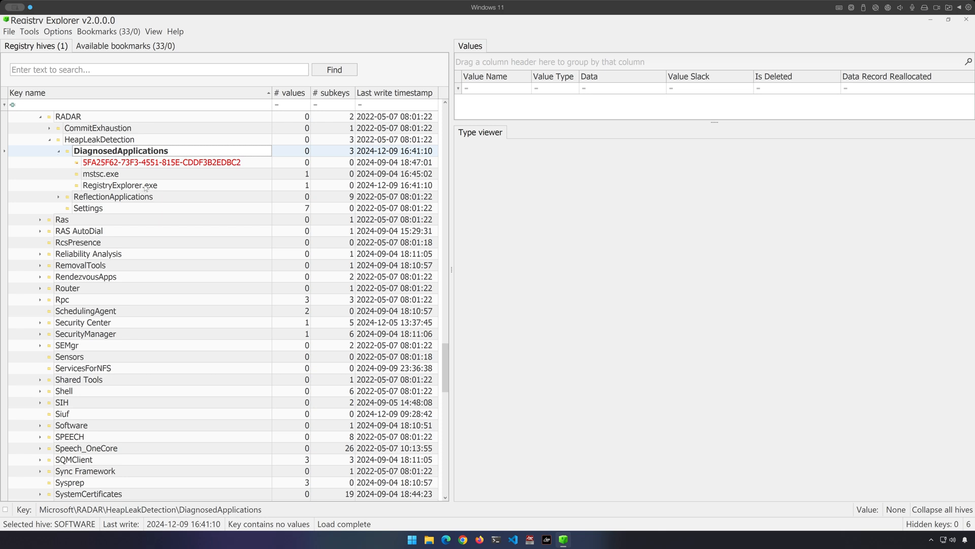
pyautogui.click(100, 174)
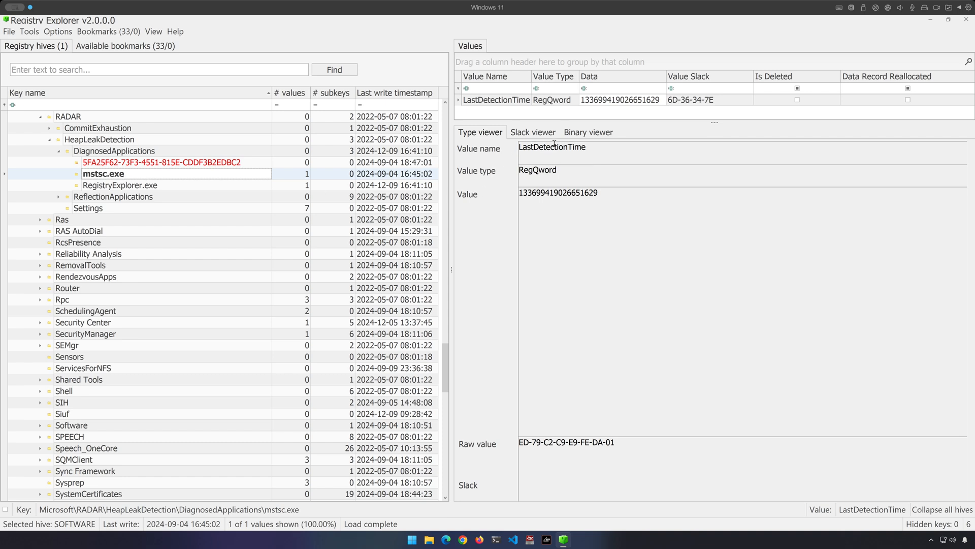
pyautogui.doubleClick(550, 148)
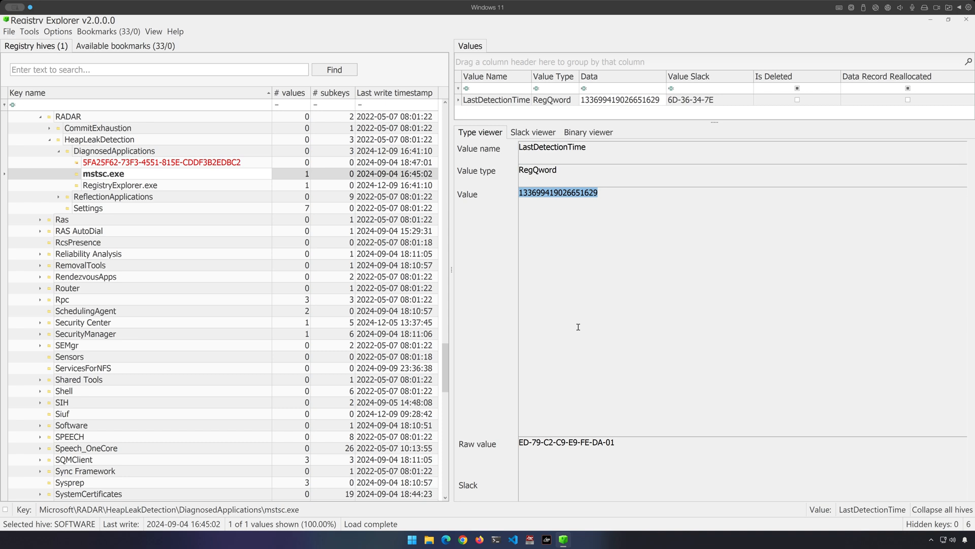
pyautogui.moveTo(282, 242)
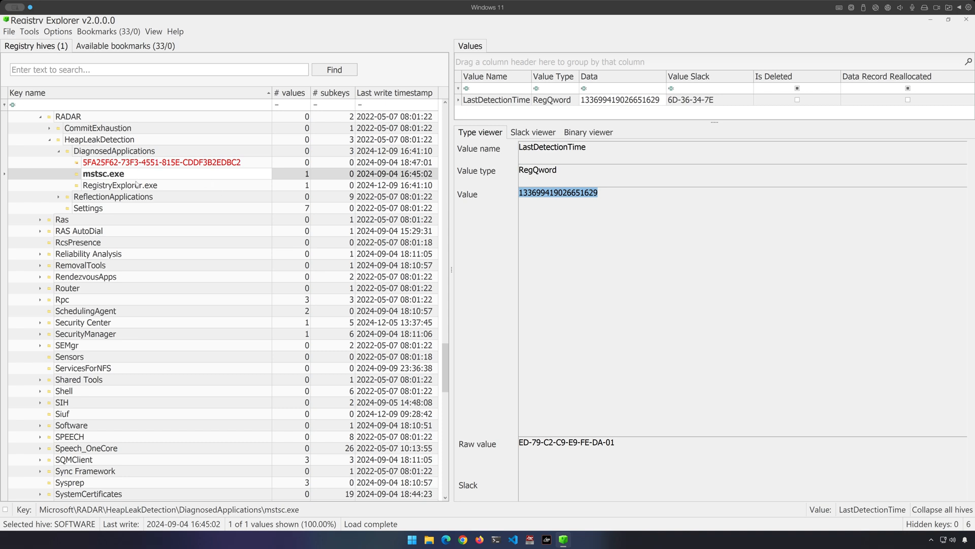
pyautogui.click(103, 173)
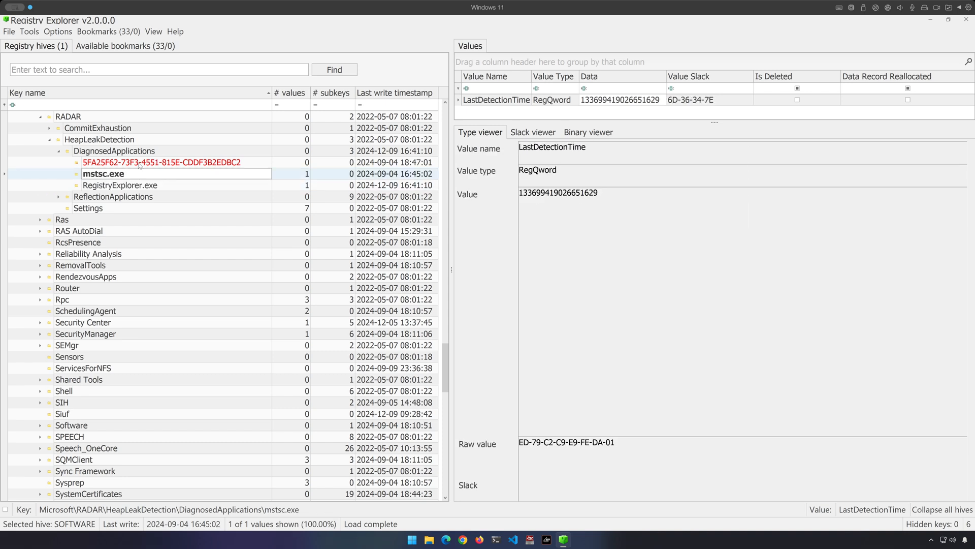
pyautogui.click(114, 151)
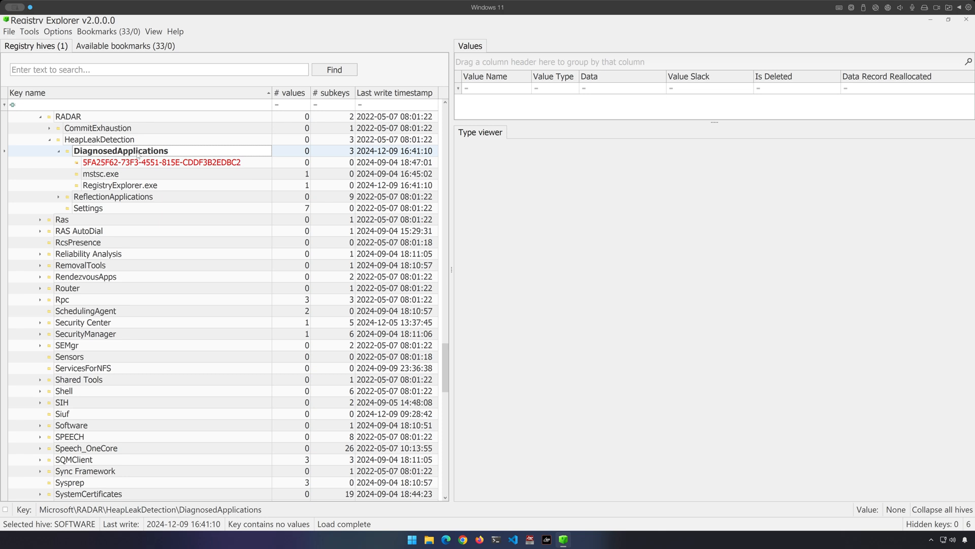
pyautogui.click(104, 174)
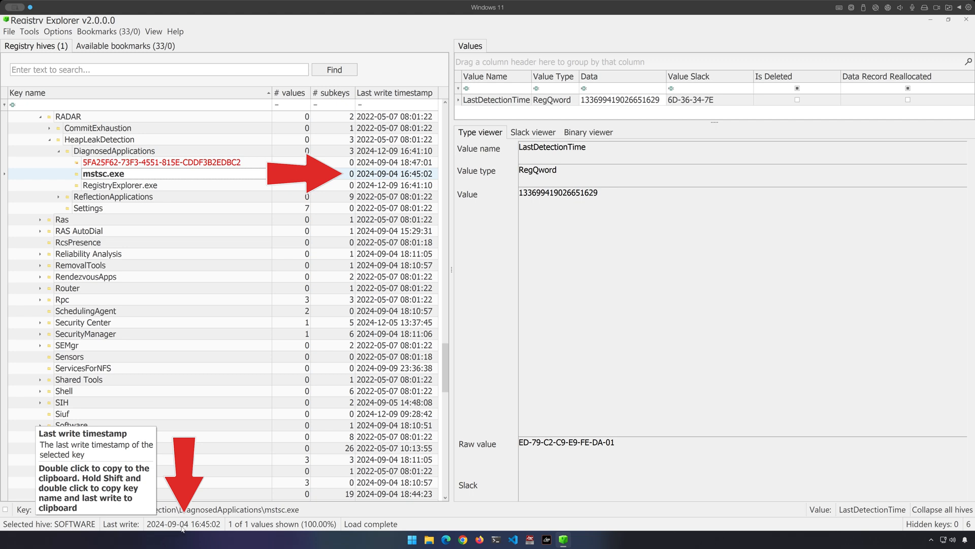
pyautogui.moveTo(215, 530)
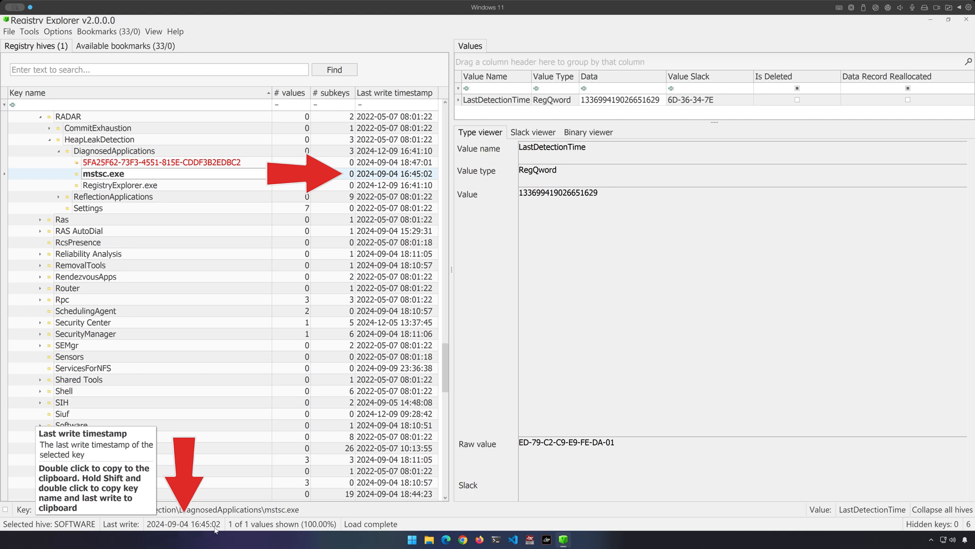